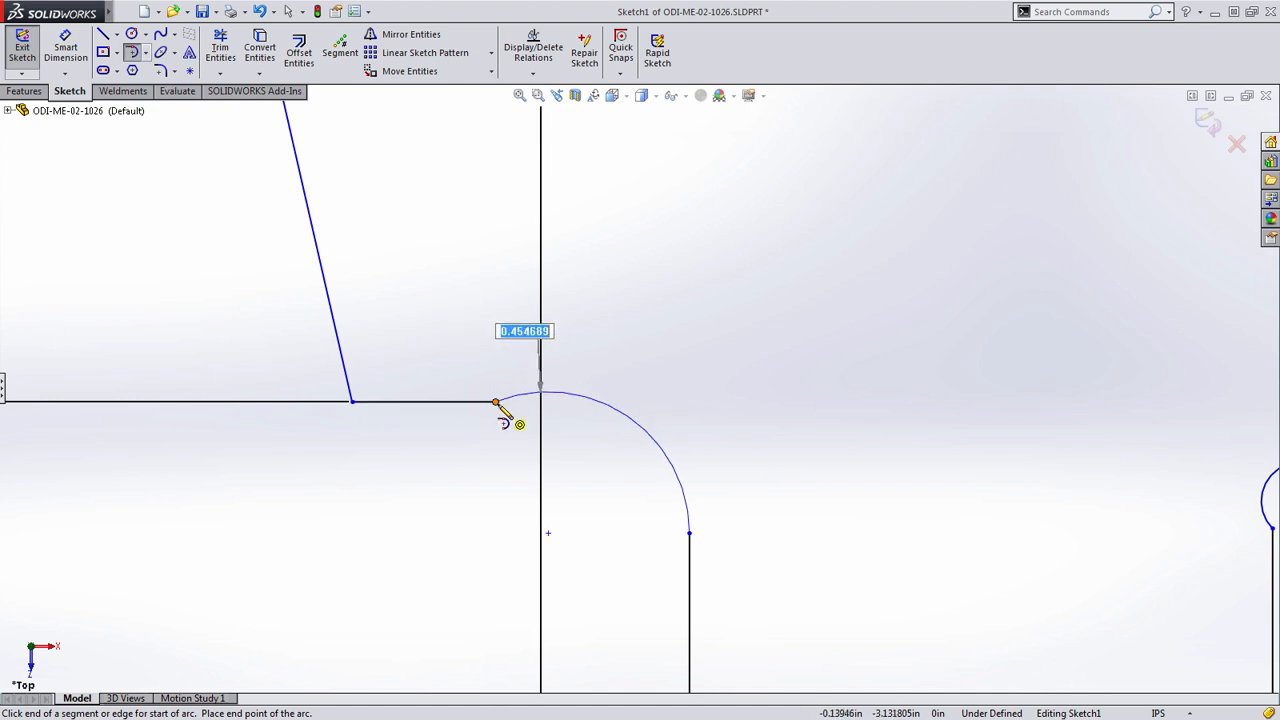
# Place the end point of the tangent arc continuing from the horizontal line's endpoint
pyautogui.click(495, 402)
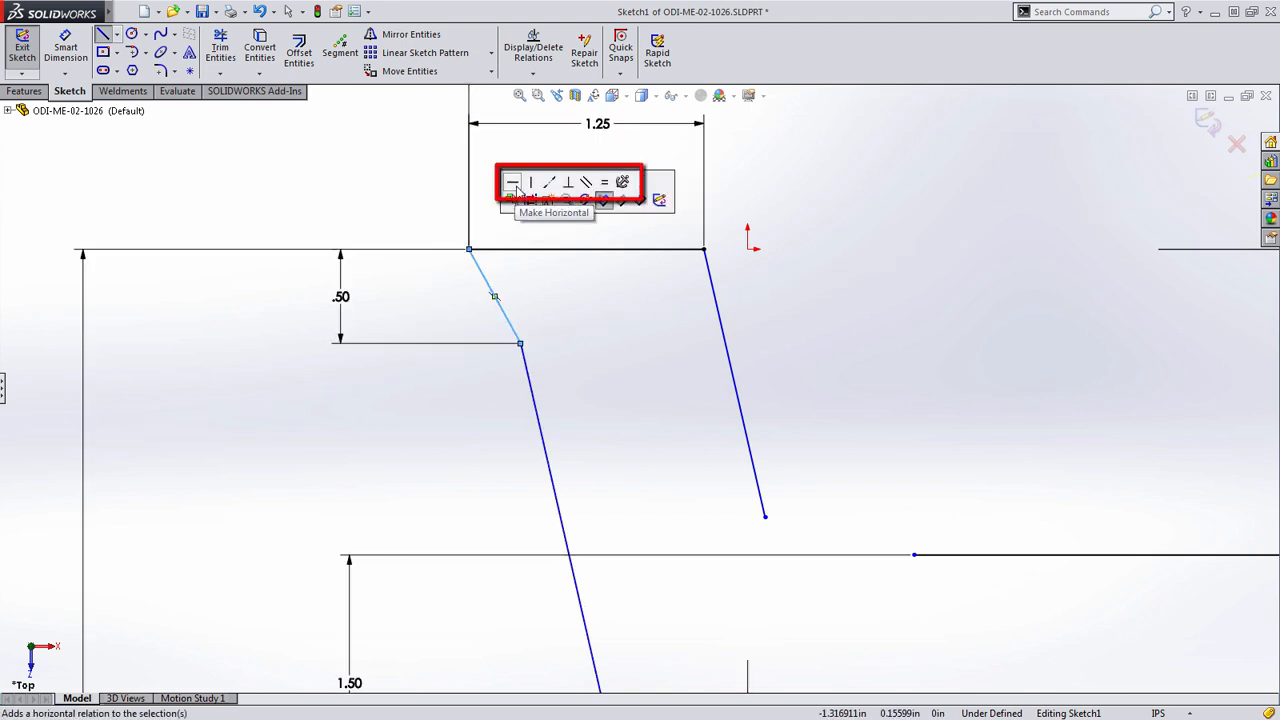
pyautogui.moveTo(531, 182)
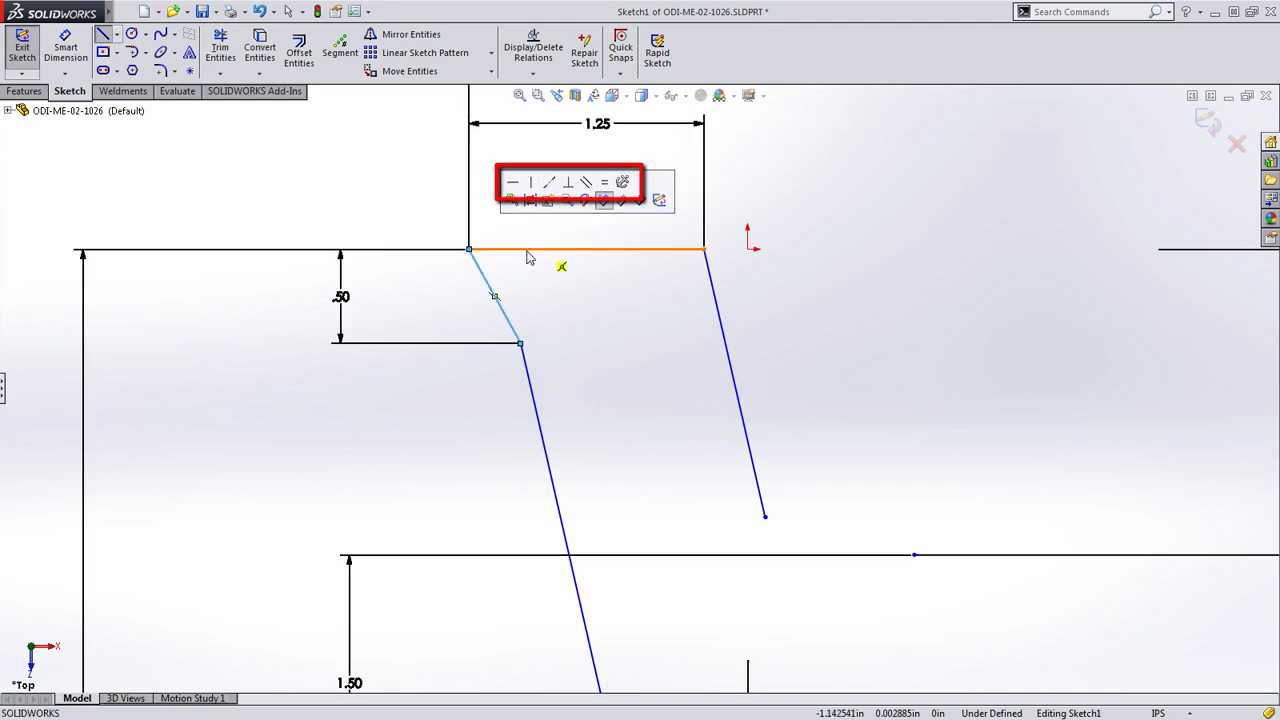
pyautogui.moveTo(568, 182)
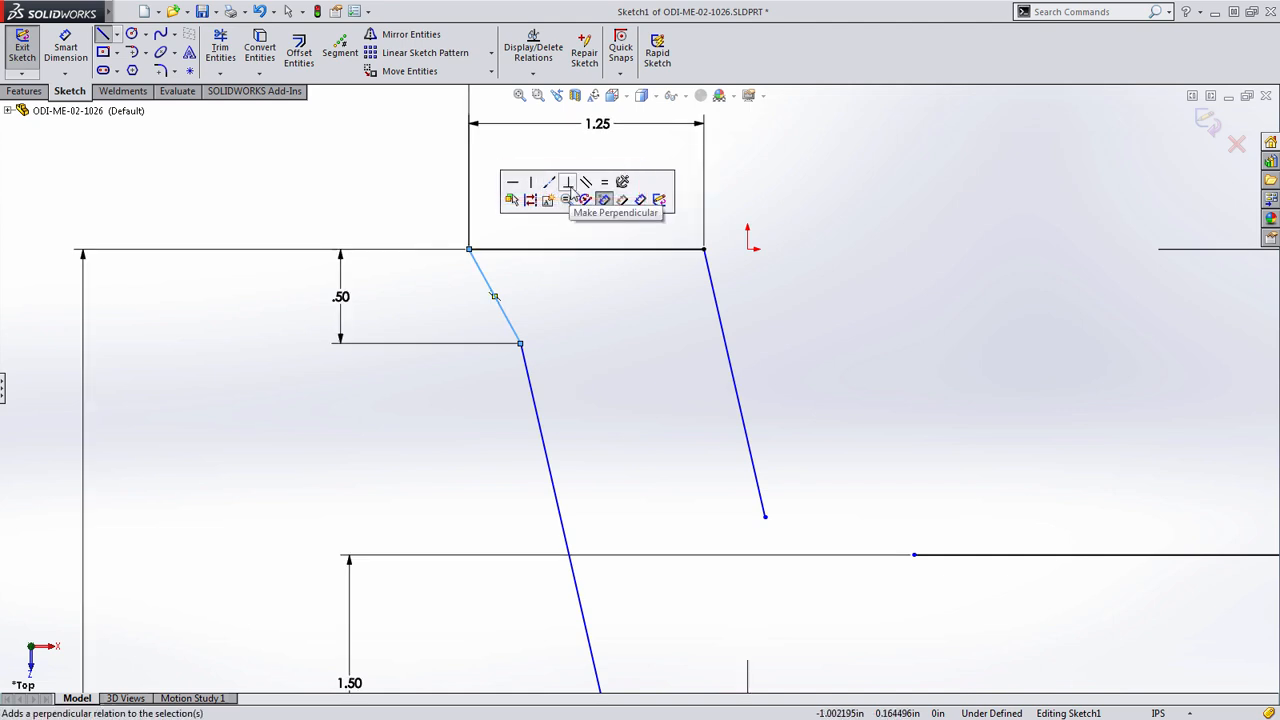
# Apply a perpendicular relation between the short upper-left edge and the 1.25 top edge
pyautogui.click(603, 199)
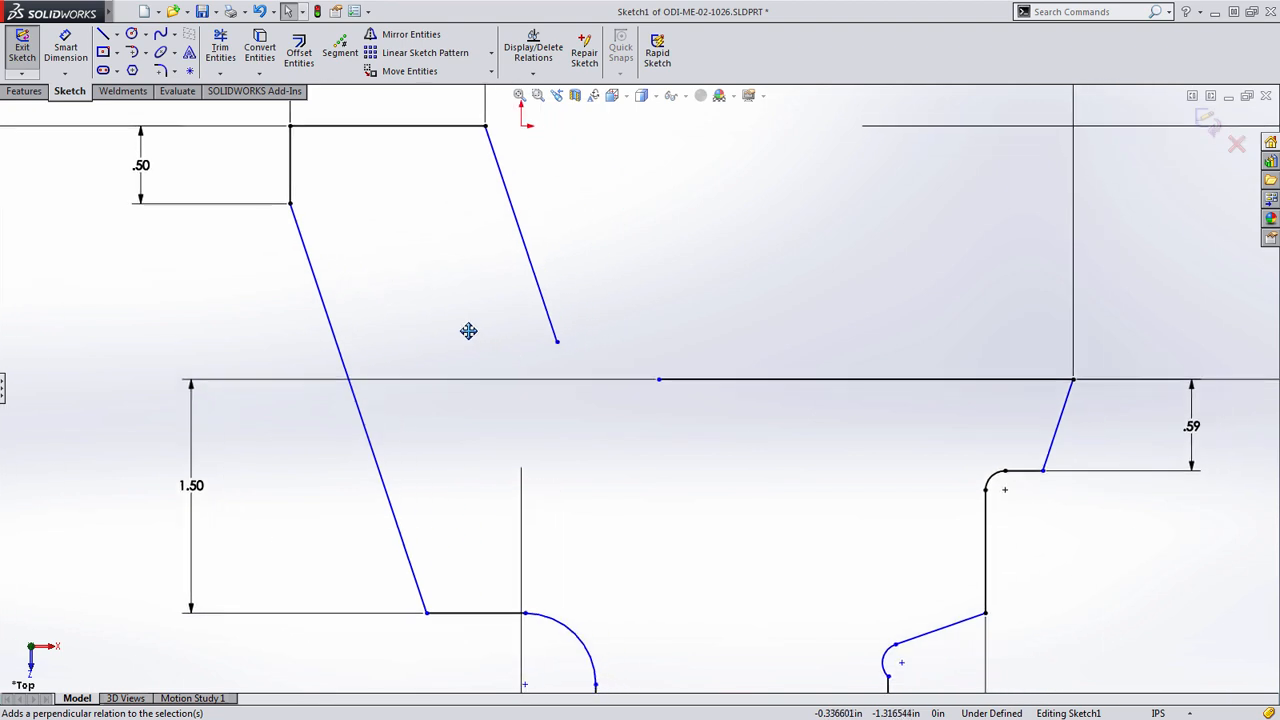
# Draw a tangent arc from the right slanted line's endpoint to the long horizontal line
pyautogui.rightClick(468, 331)
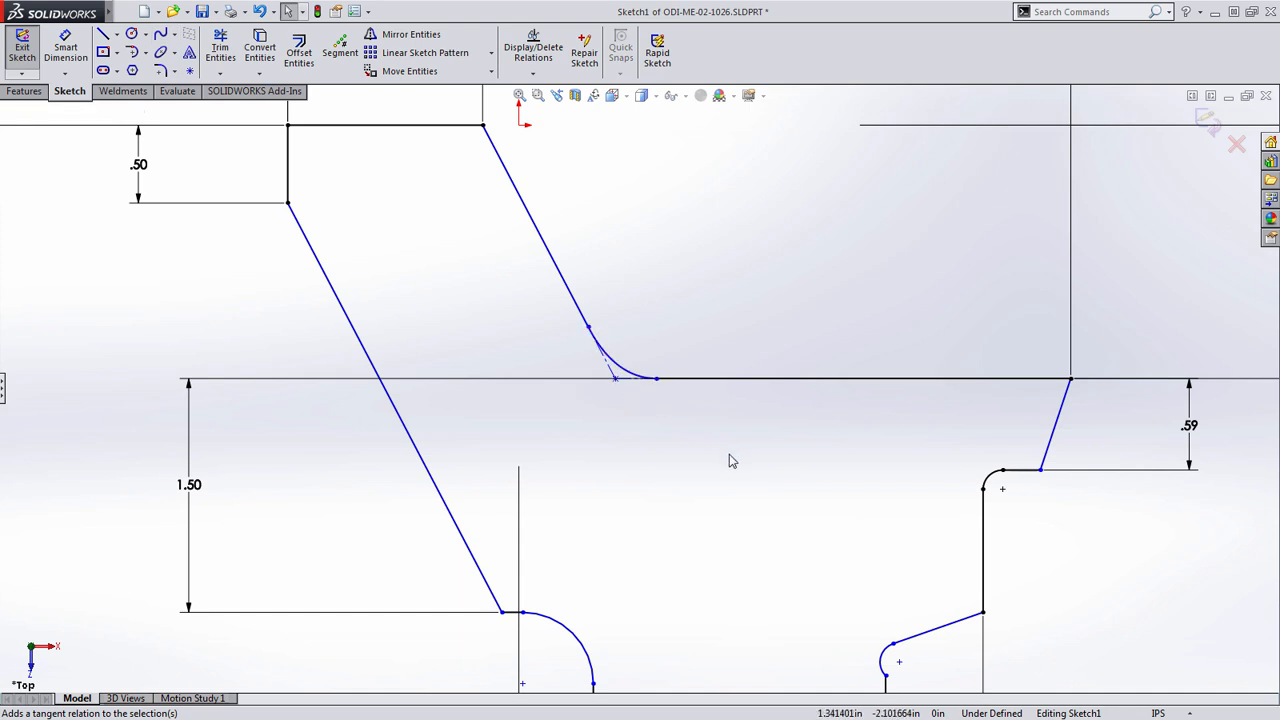
pyautogui.moveTo(730, 460); pyautogui.dragTo(485, 367)
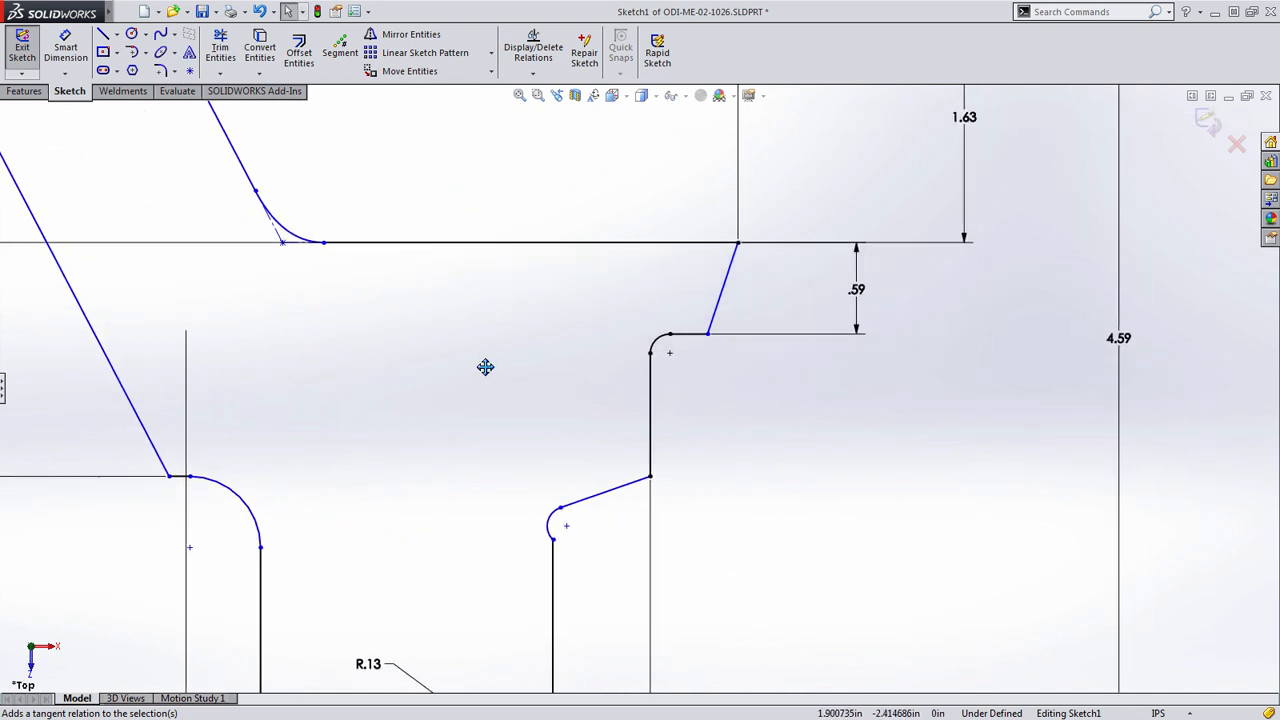
# Make the short slanted edge beside the .59 dimension perpendicular to the horizontal line
pyautogui.click(722, 288)
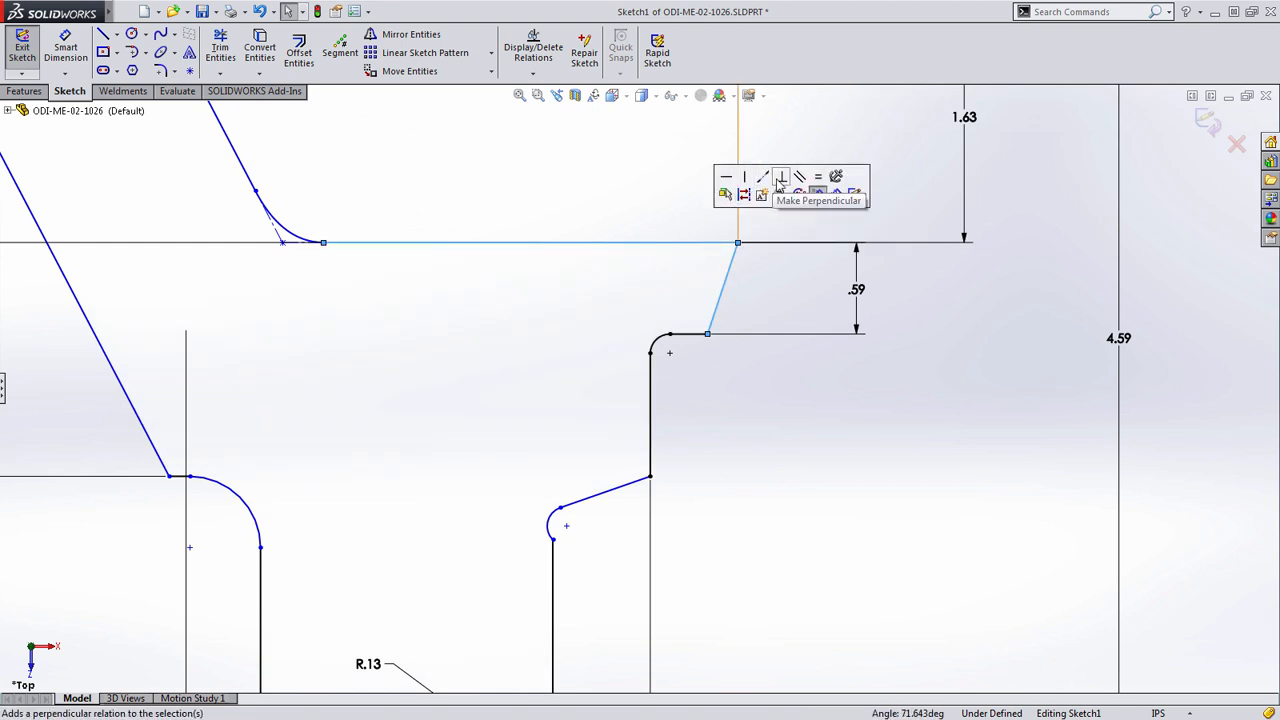
pyautogui.click(780, 177)
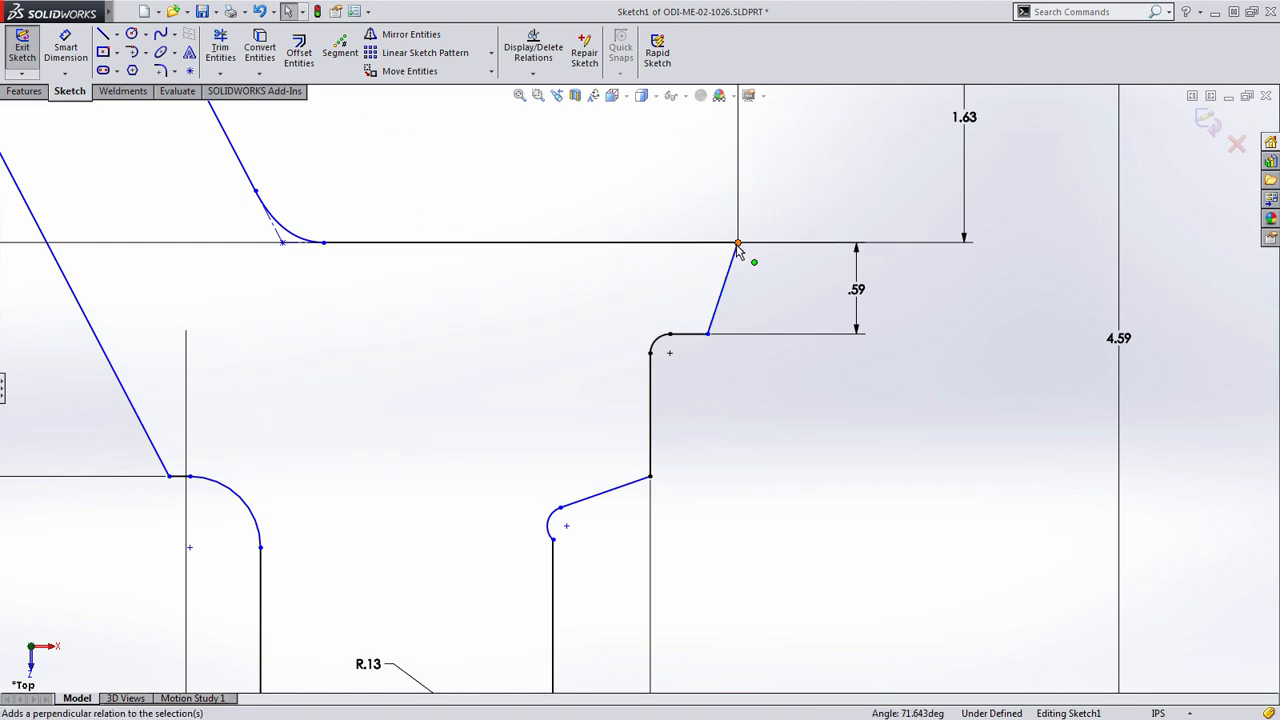
pyautogui.click(738, 243)
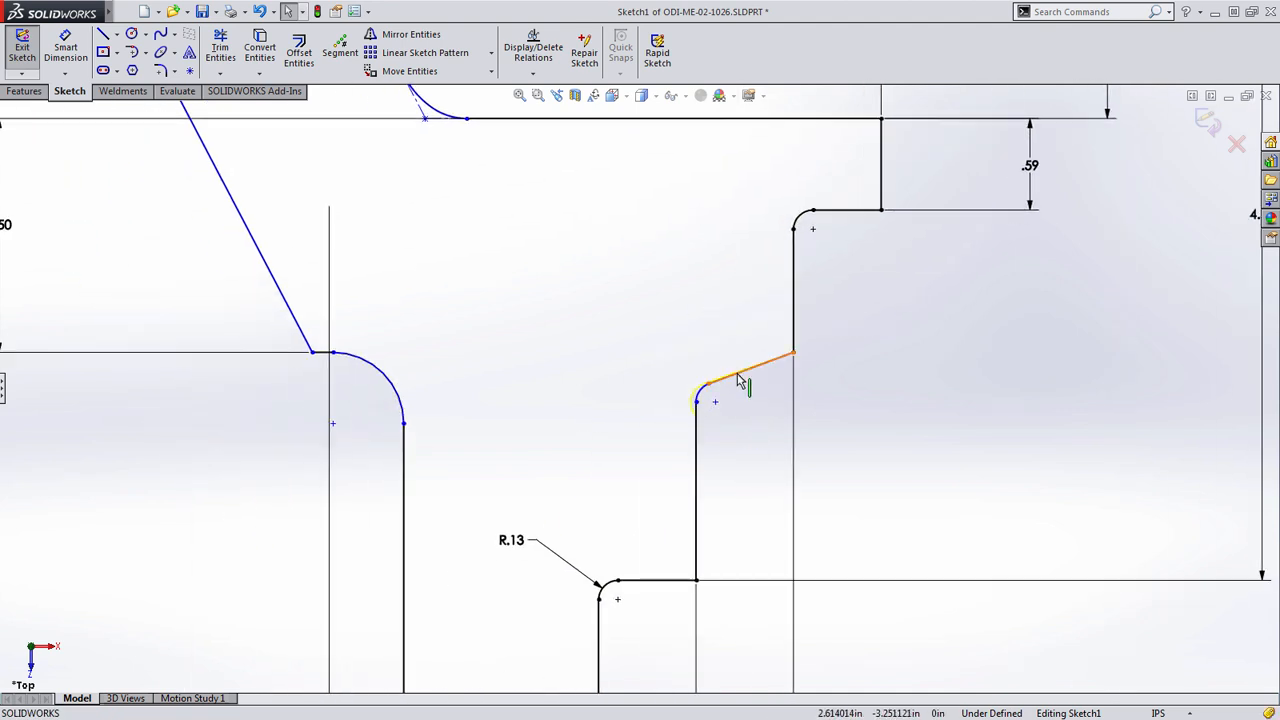
# Make the edge beside the small arc horizontal, then exit the sketch to rebuild the bracket
pyautogui.click(748, 365)
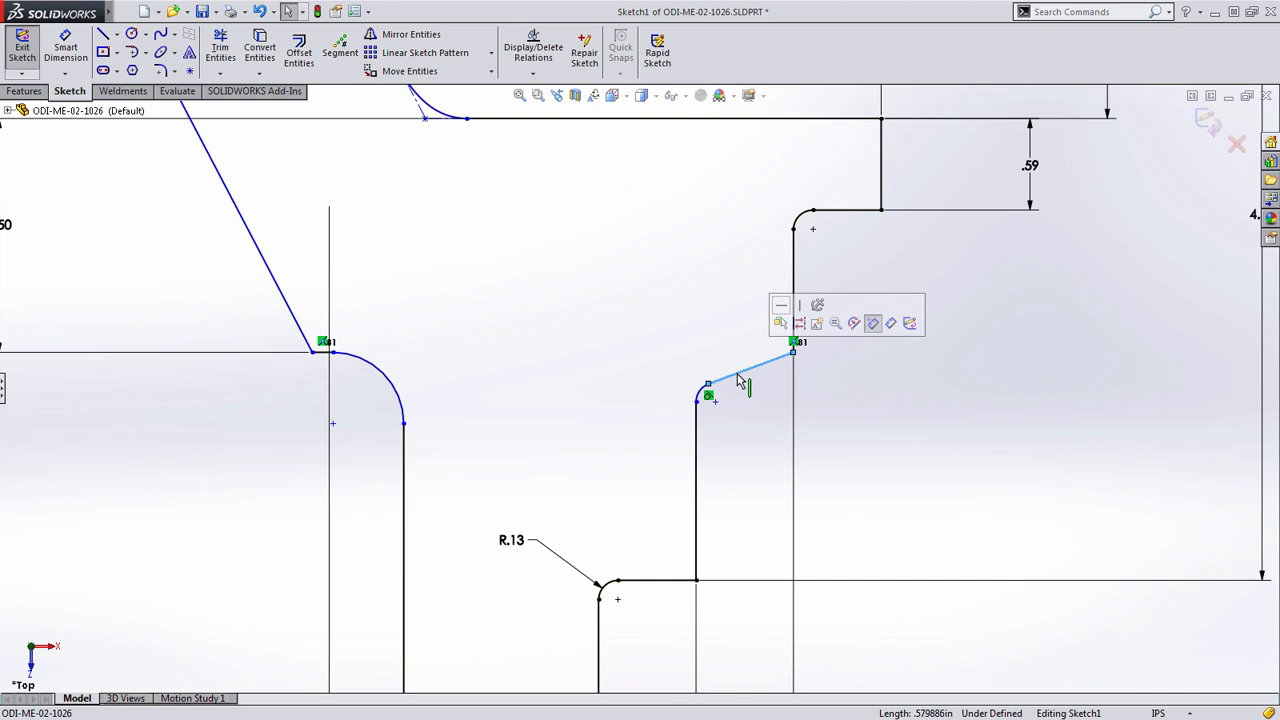
pyautogui.moveTo(742, 378)
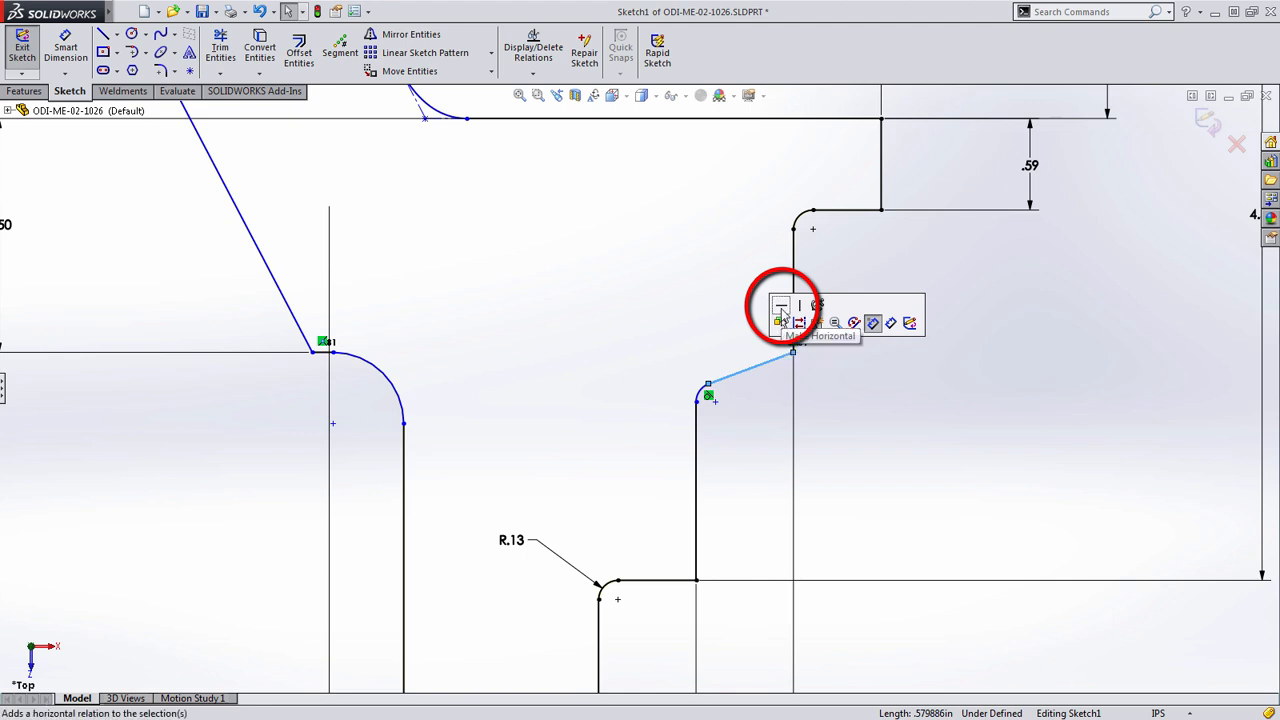
pyautogui.click(780, 322)
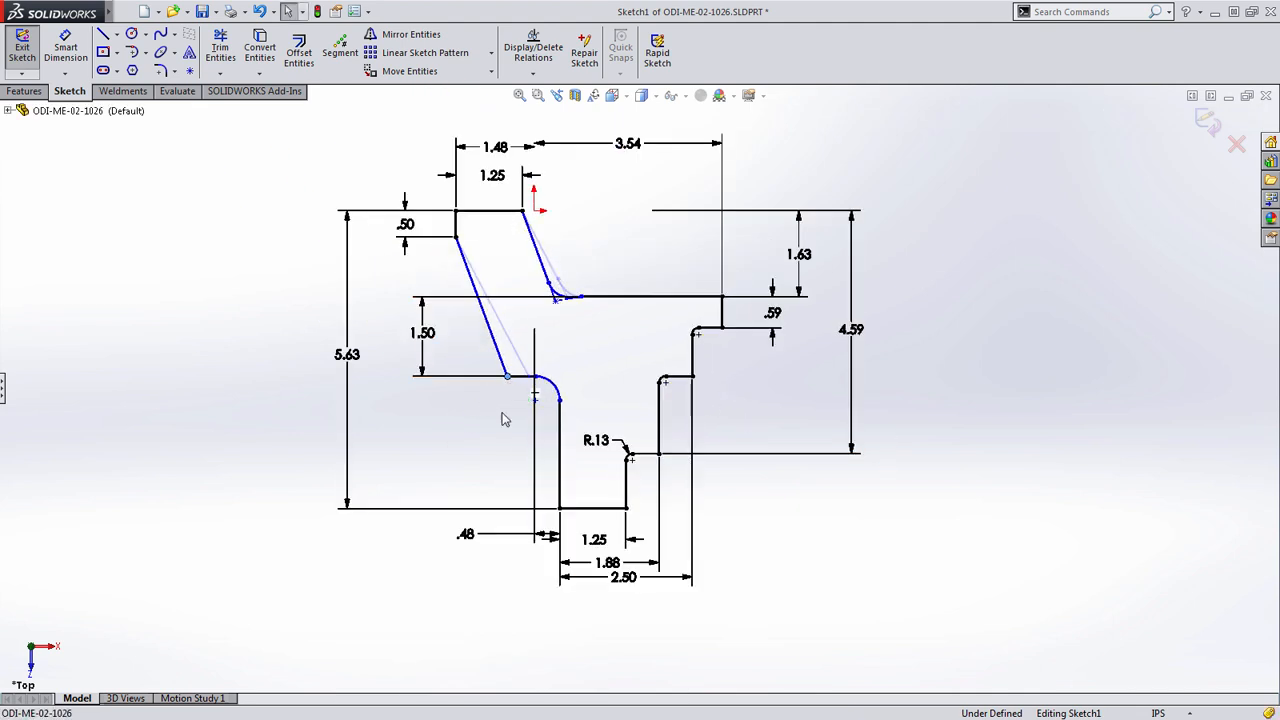
pyautogui.click(22, 47)
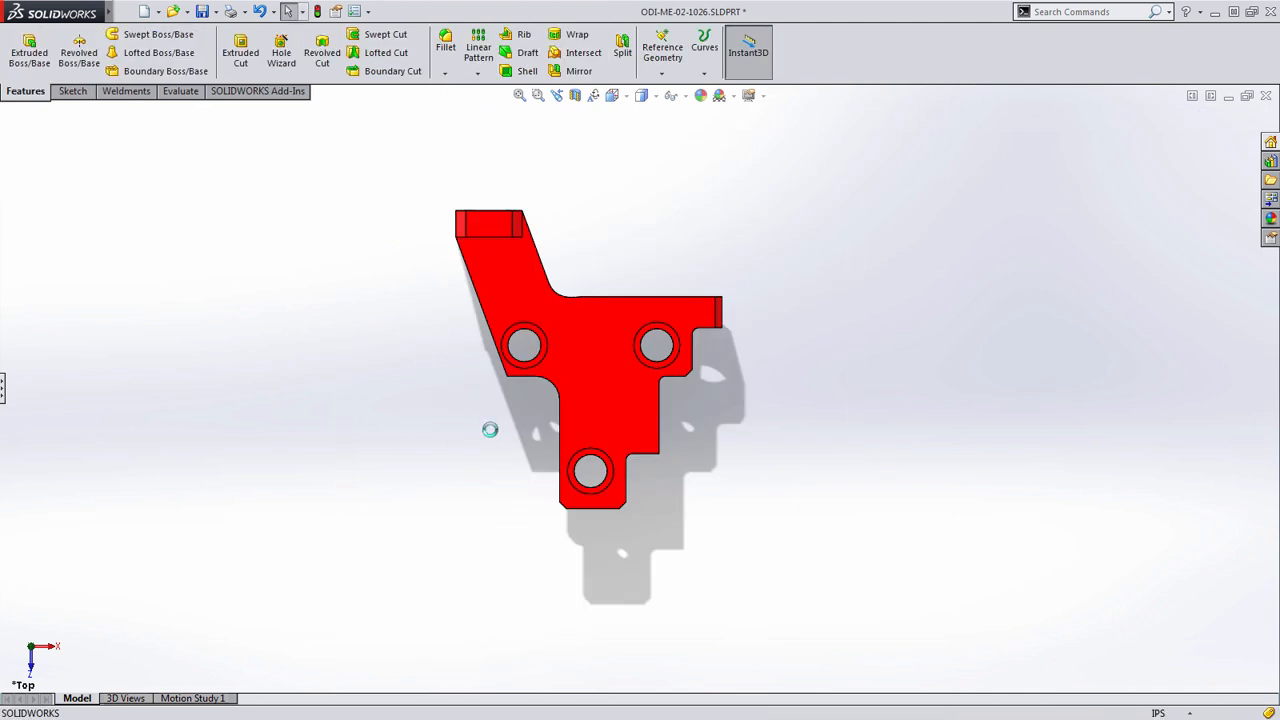